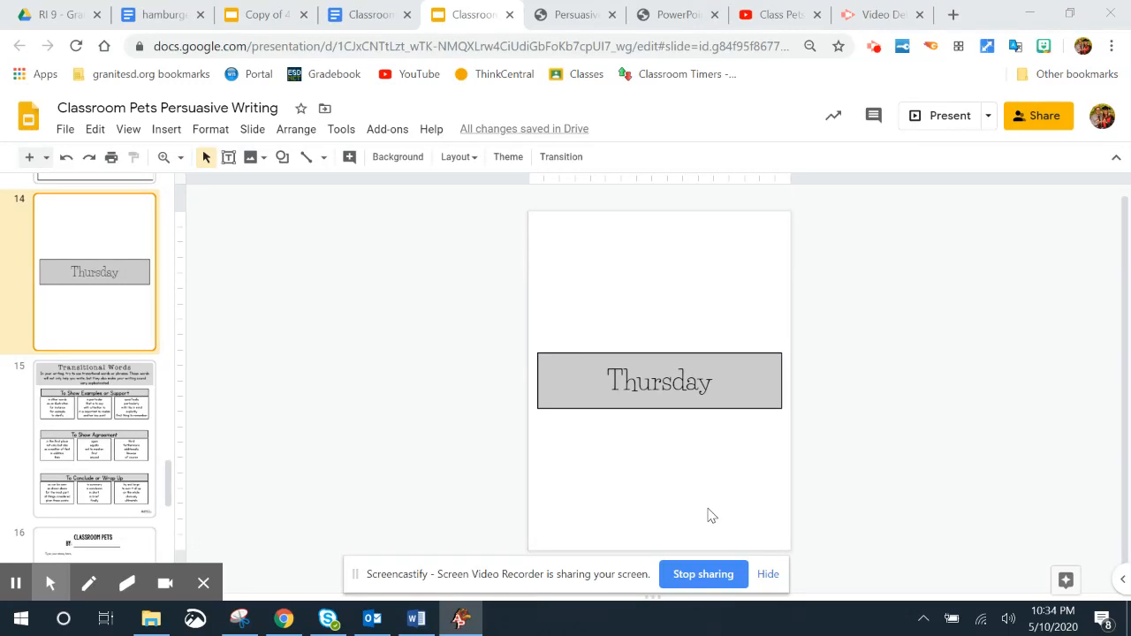
{"action": "mouse_move", "coordinate": [120, 327]}
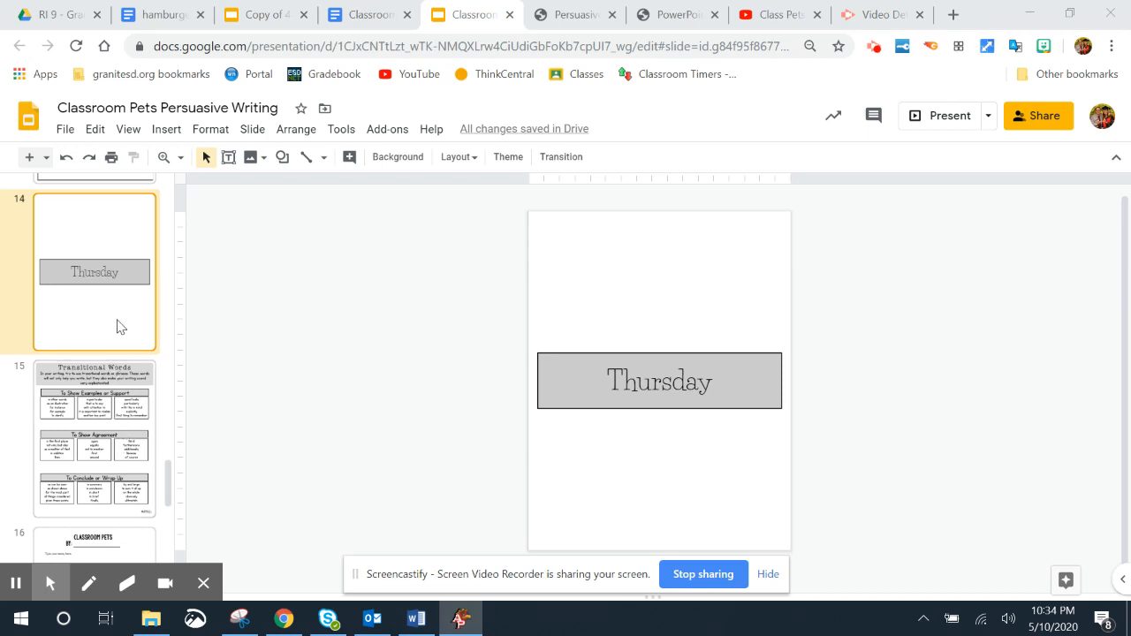
Step: Show the Transitional Words slide, then move on to the Classroom Pets essay slide
{"action": "left_click", "coordinate": [96, 438]}
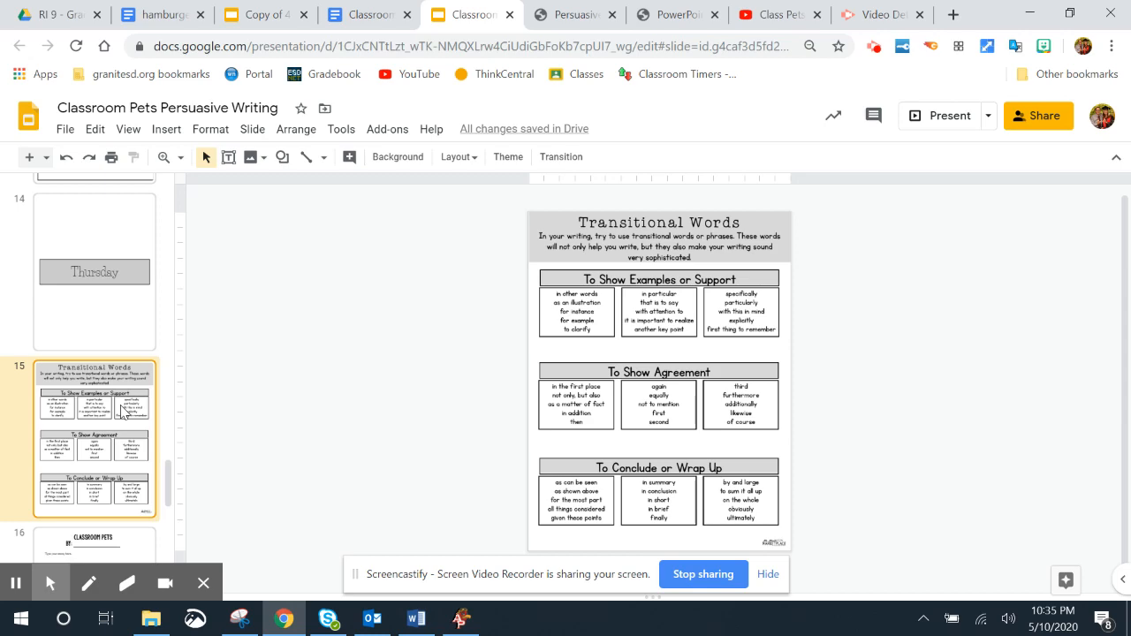
{"action": "mouse_move", "coordinate": [540, 339]}
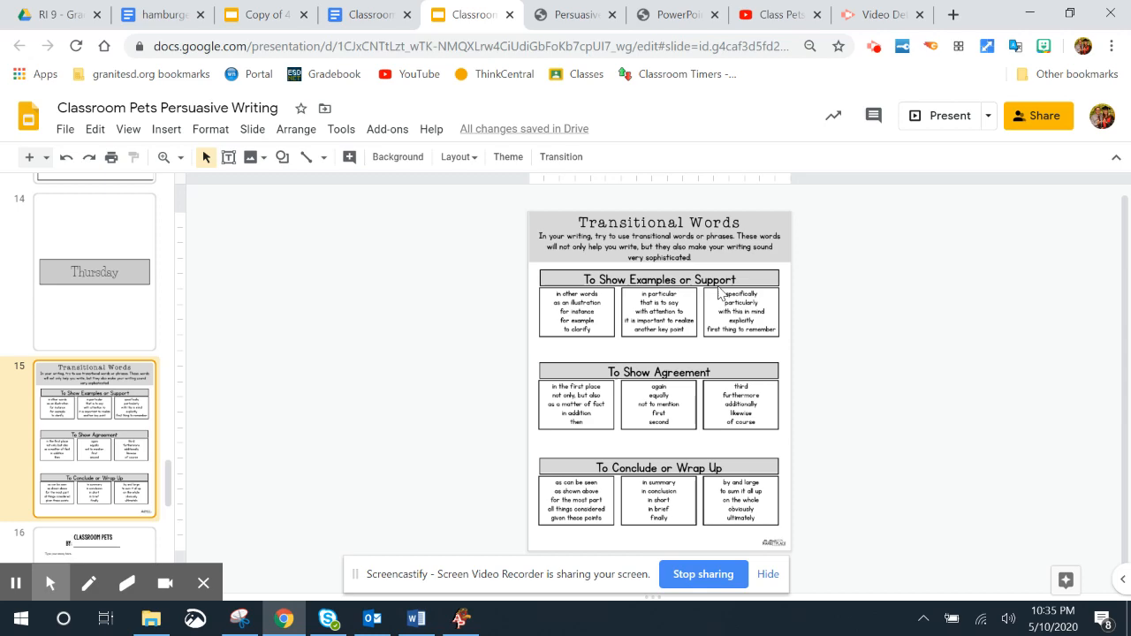
{"action": "mouse_move", "coordinate": [738, 334]}
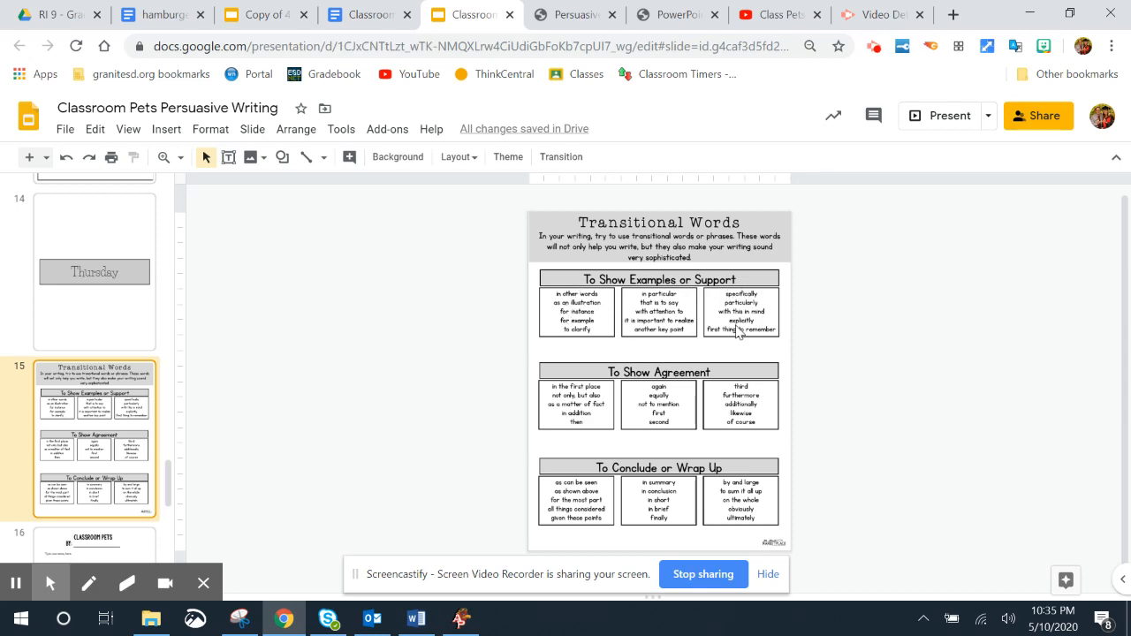
{"action": "mouse_move", "coordinate": [611, 398]}
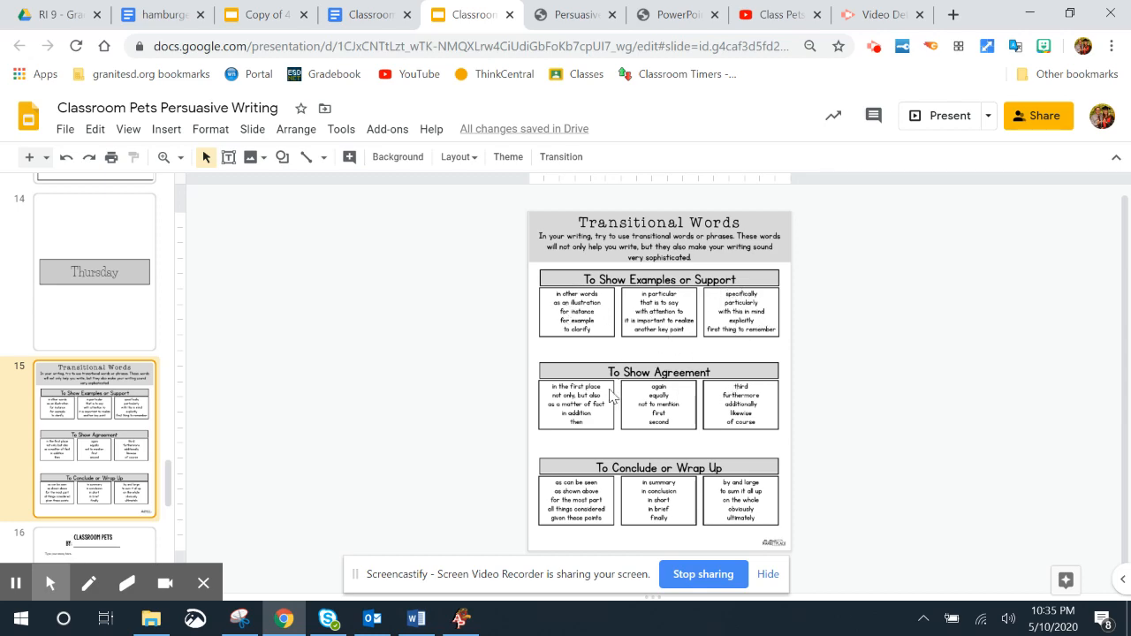
{"action": "mouse_move", "coordinate": [668, 519]}
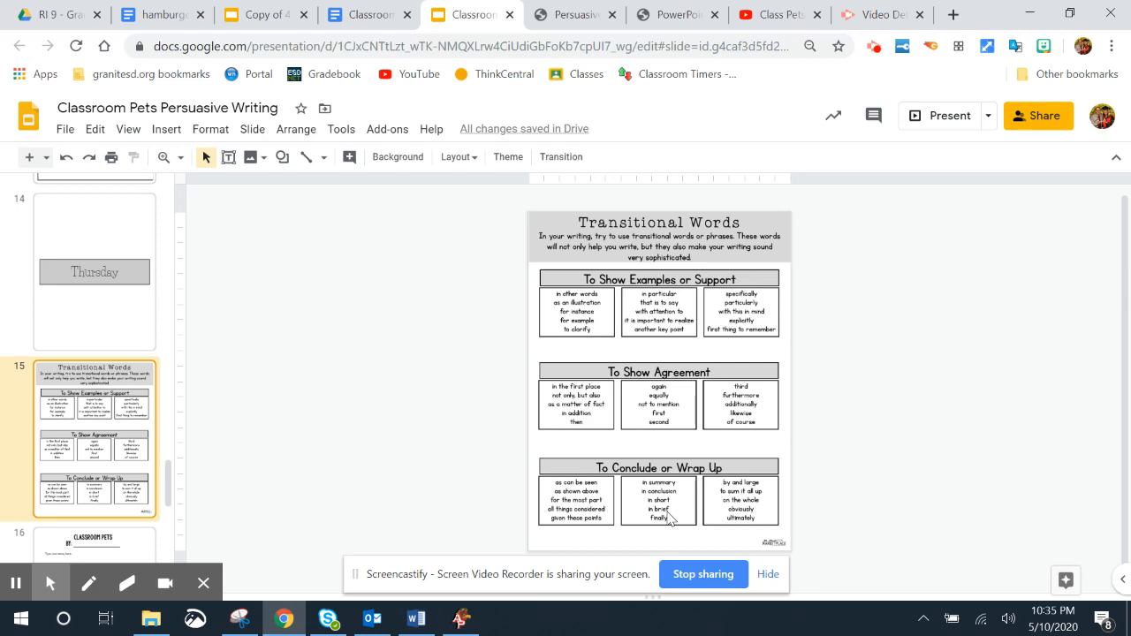
{"action": "mouse_move", "coordinate": [226, 481]}
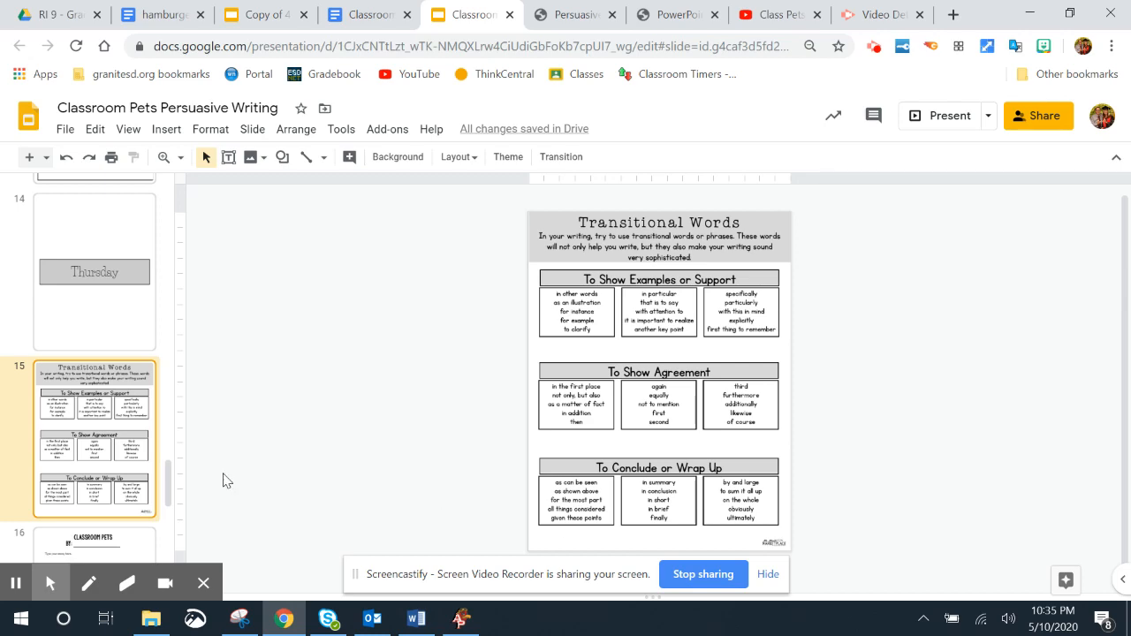
{"action": "left_click", "coordinate": [95, 543]}
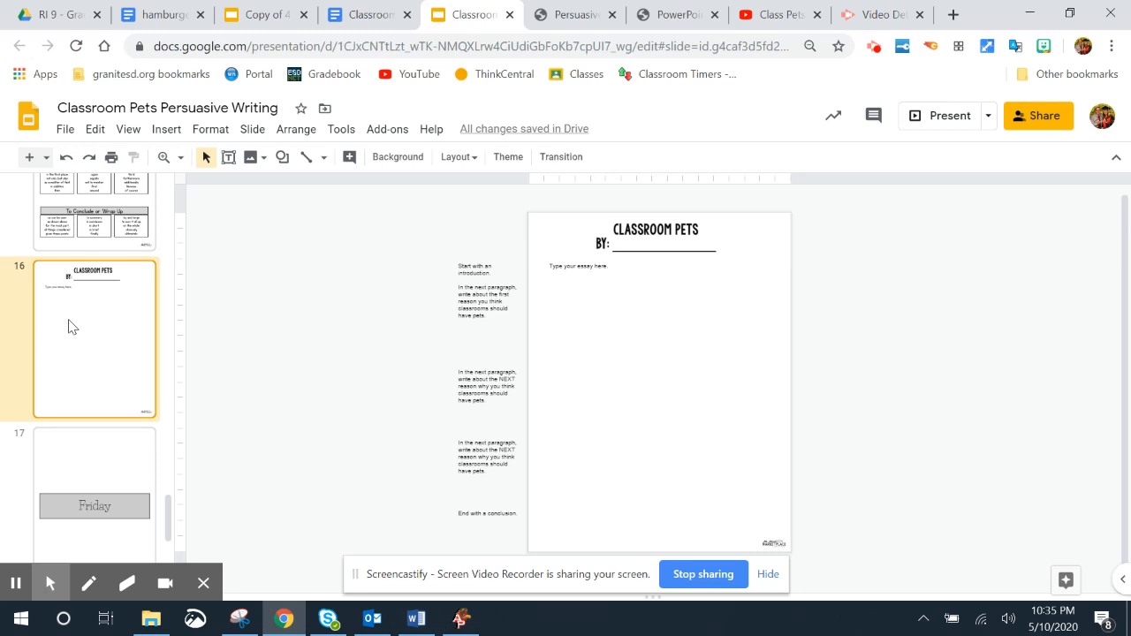
{"action": "mouse_move", "coordinate": [74, 354]}
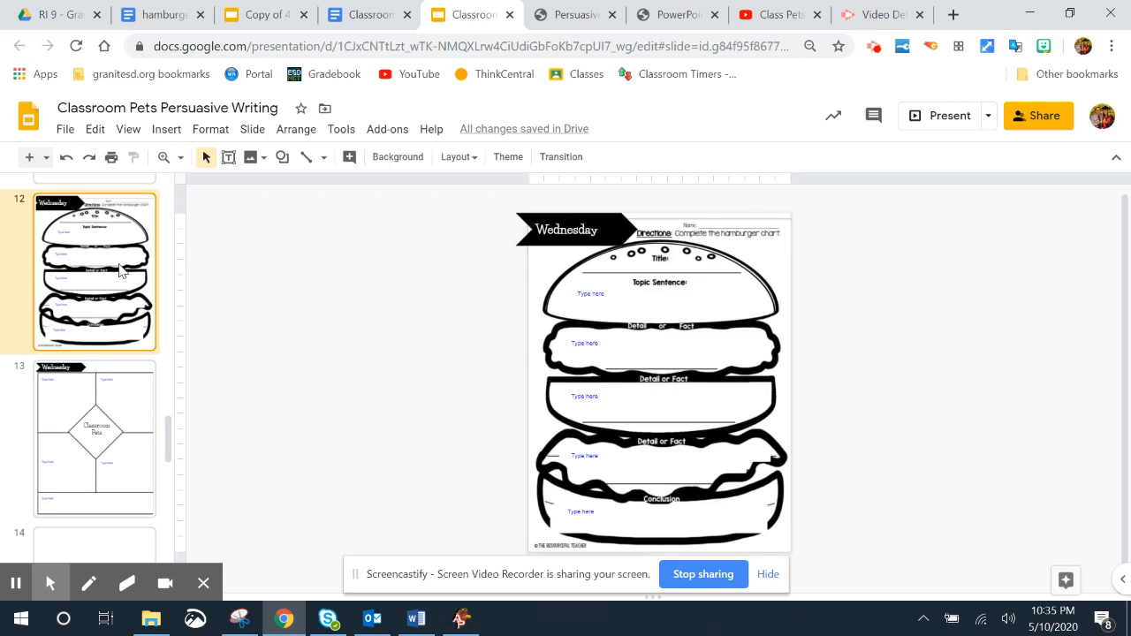
Step: Show the Wednesday four-square Classroom Pets graphic organizer slide
{"action": "left_click", "coordinate": [95, 438]}
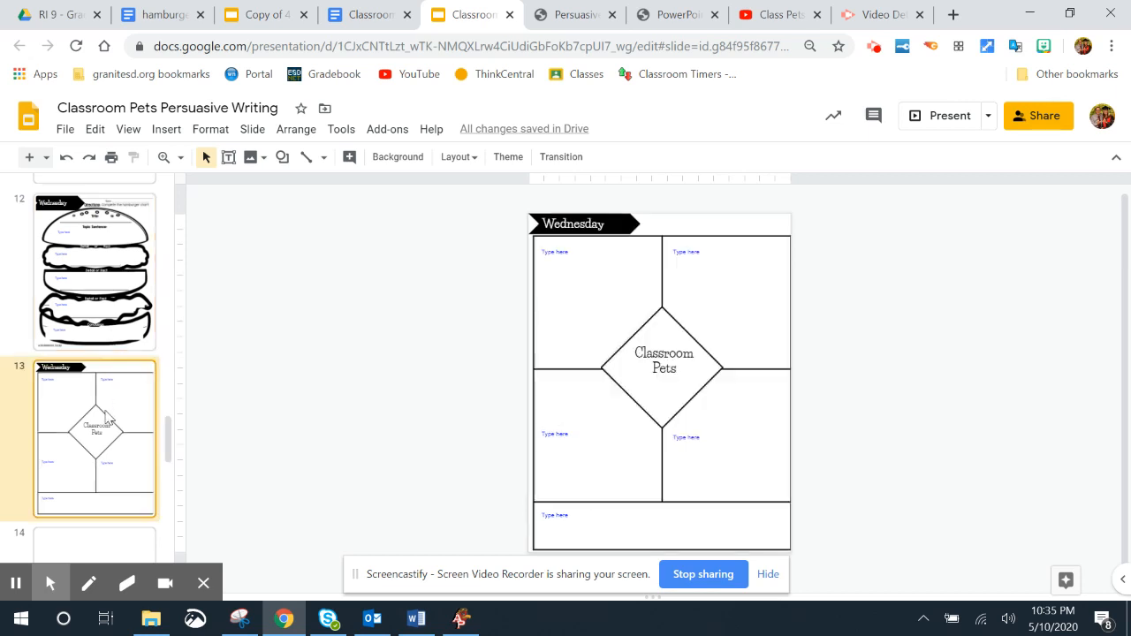